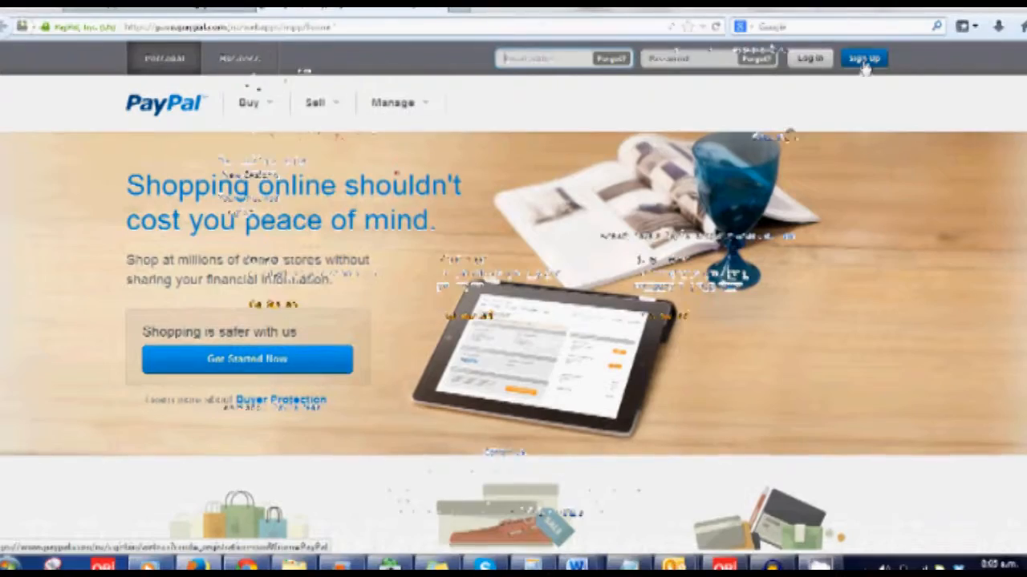
# Begin signing up for a new PayPal account from the home page.
pyautogui.click(865, 58)
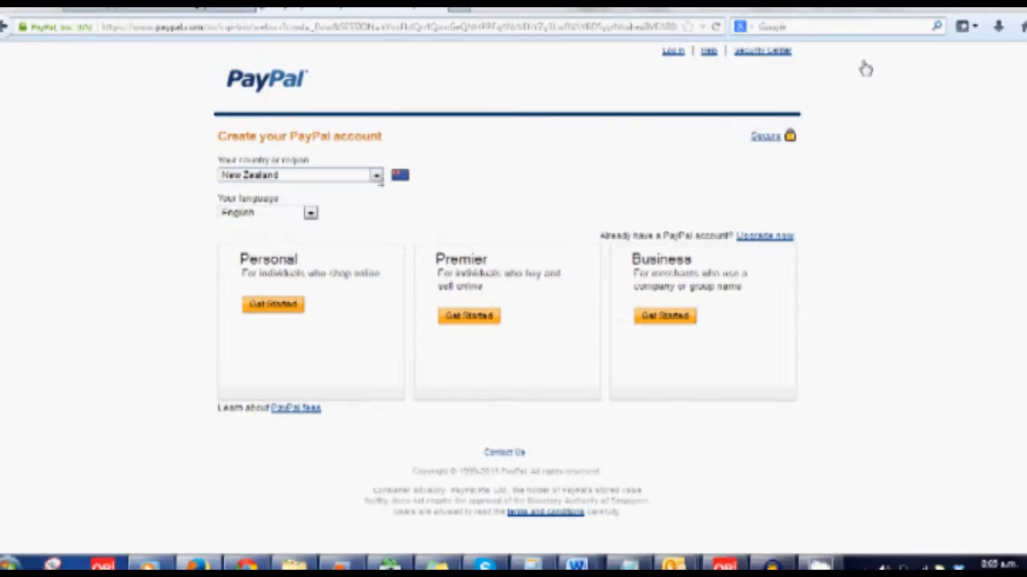
pyautogui.click(369, 175)
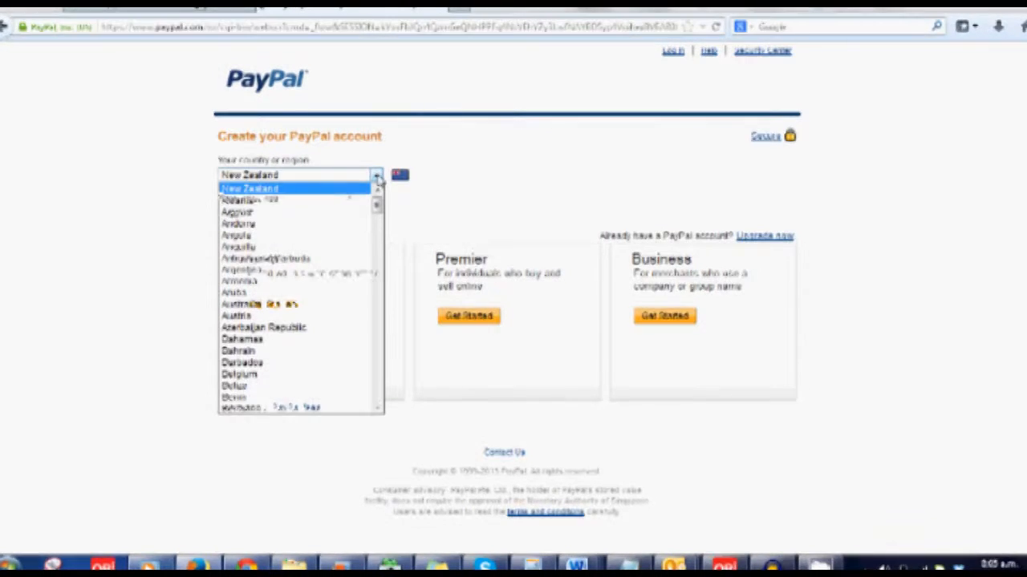
pyautogui.click(248, 186)
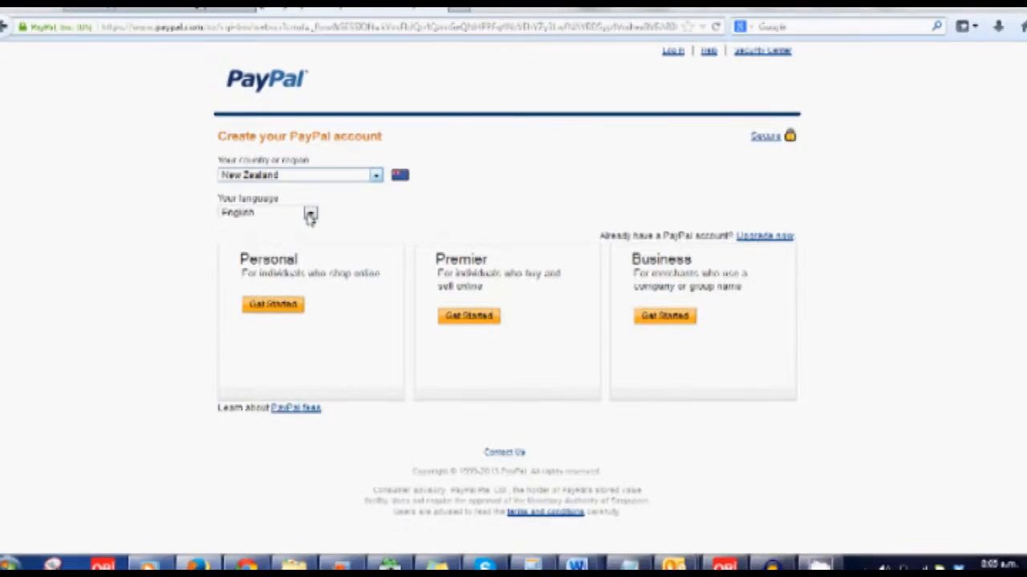
pyautogui.click(309, 213)
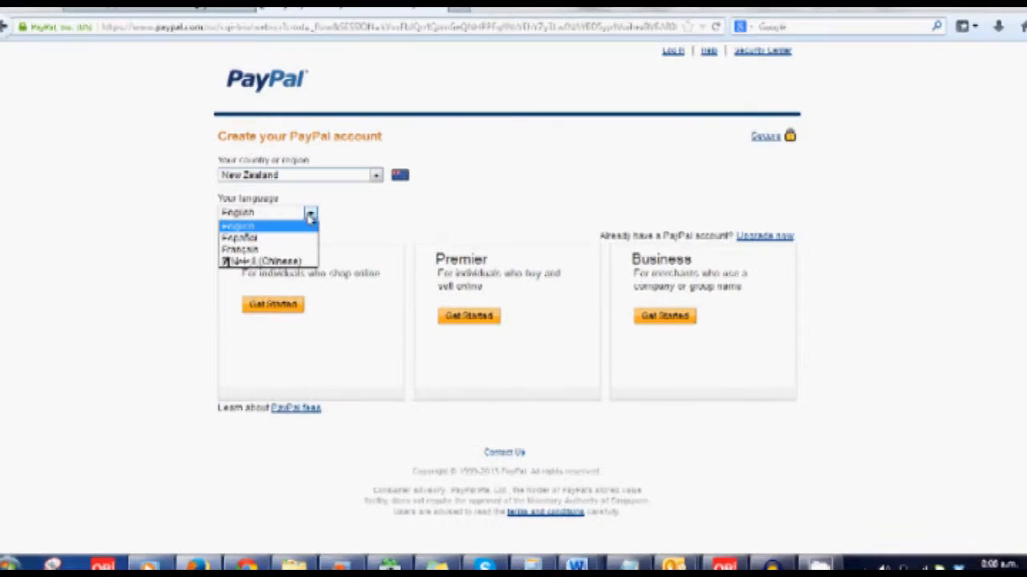
pyautogui.click(256, 228)
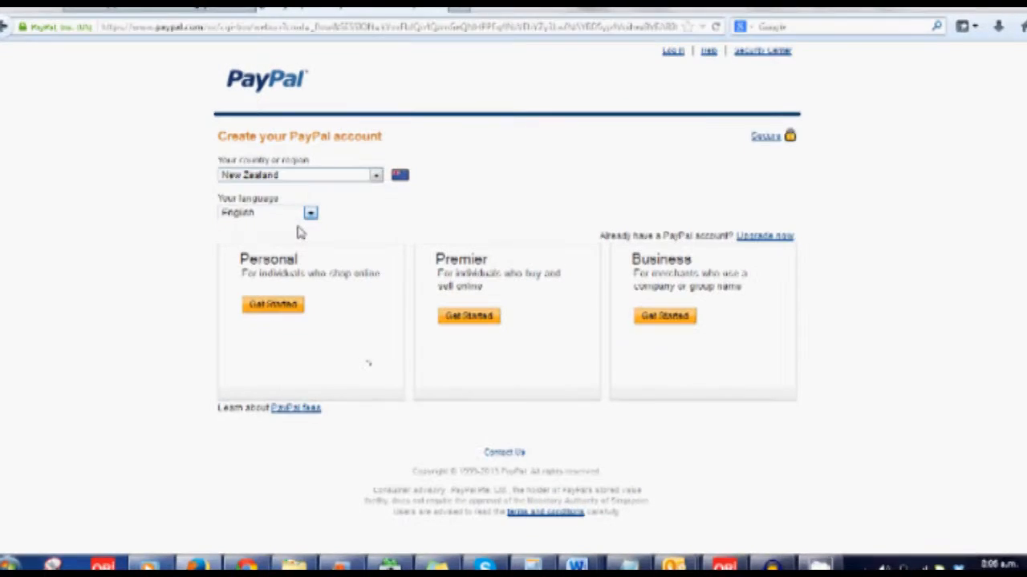
pyautogui.moveTo(365, 360)
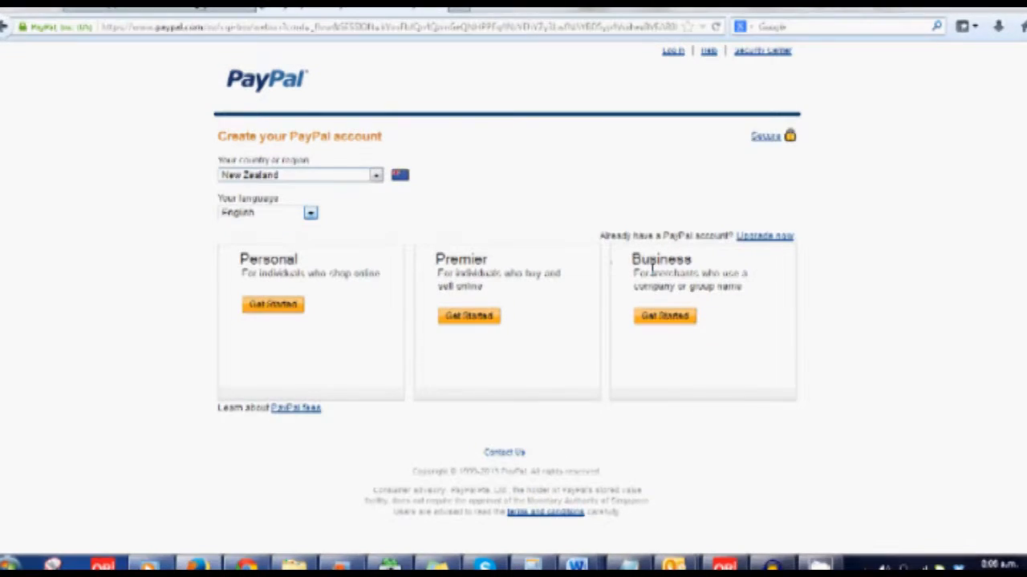
pyautogui.moveTo(608, 264)
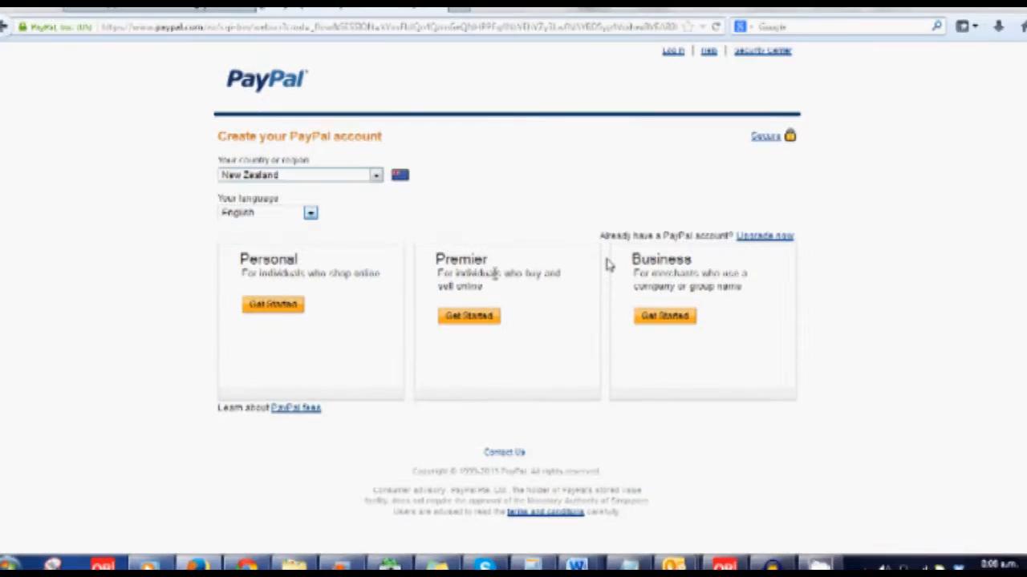
pyautogui.moveTo(469, 316)
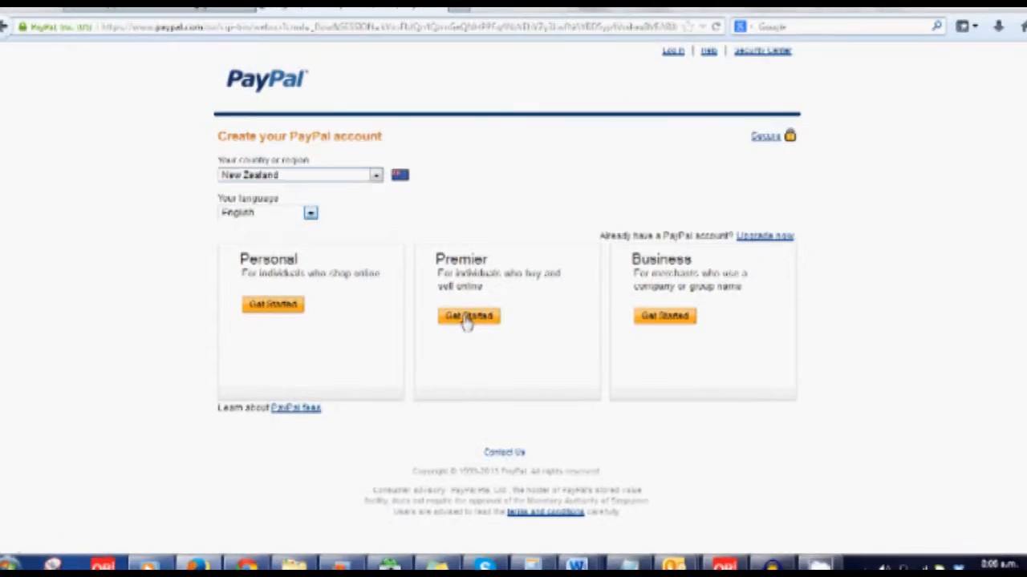
# Choose the Premier account, fill in login, name, birth date, address and phone, and submit.
pyautogui.click(467, 316)
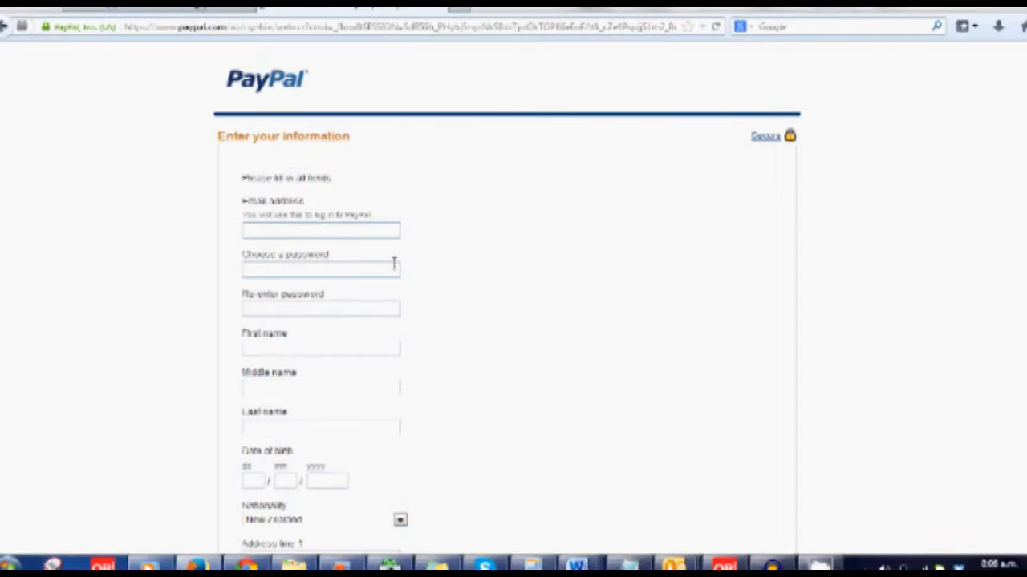
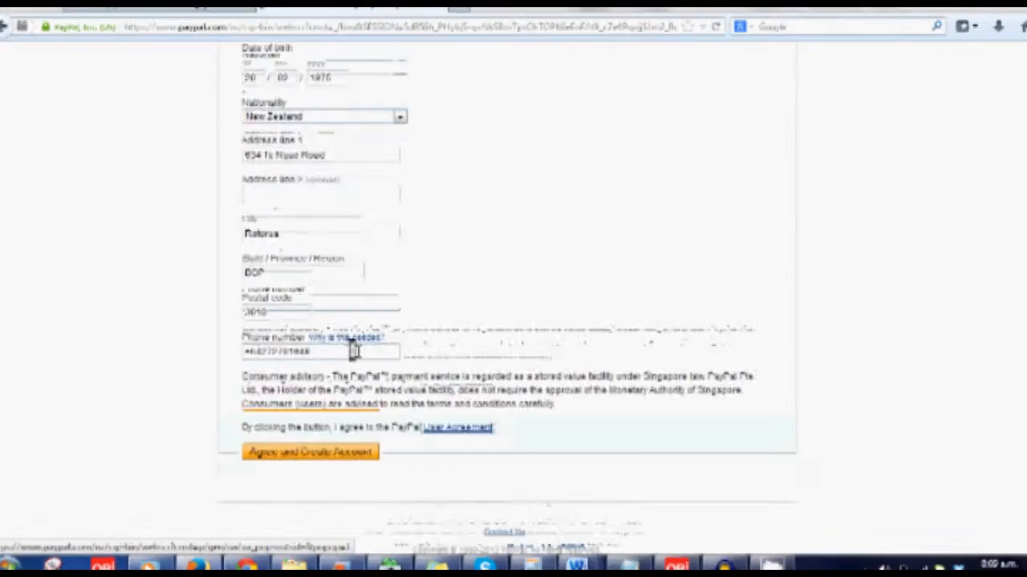
pyautogui.scroll(-3)
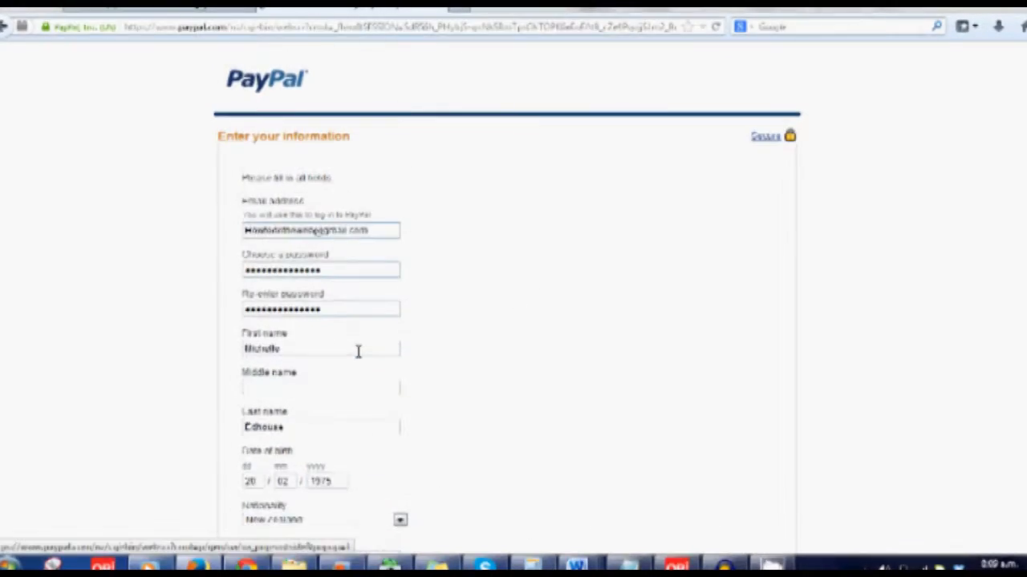
pyautogui.scroll(-3)
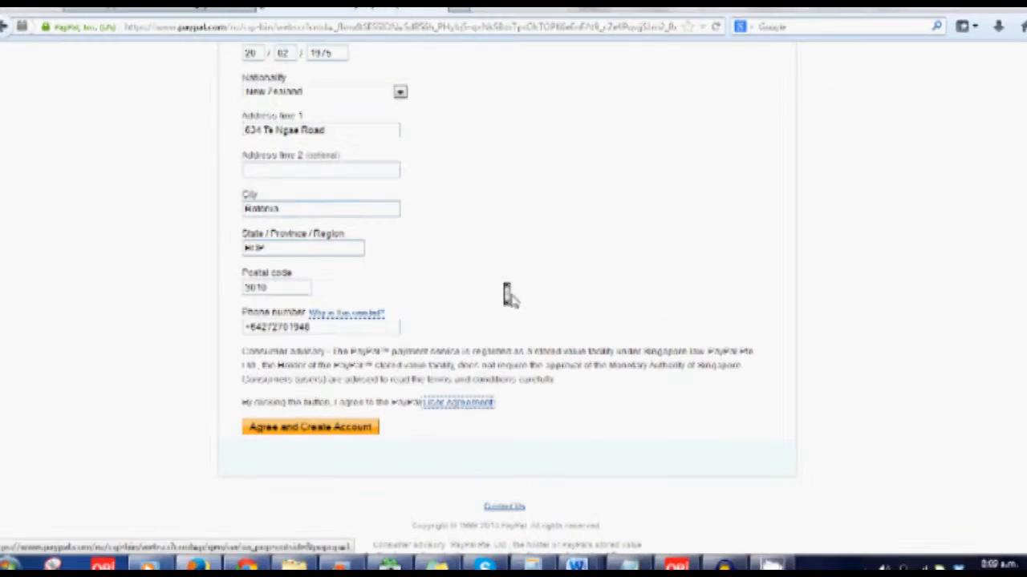
pyautogui.scroll(-3)
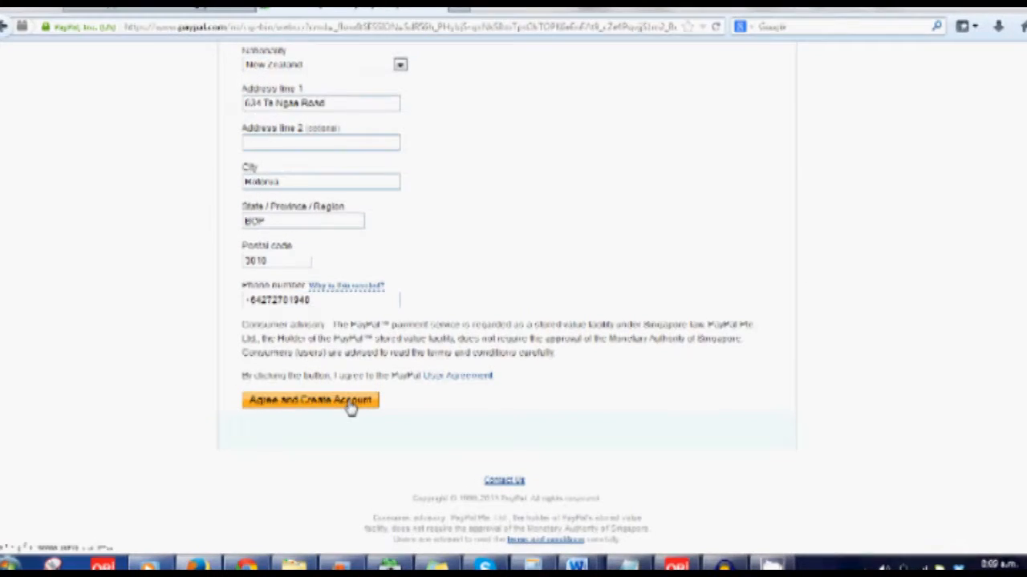
pyautogui.click(305, 401)
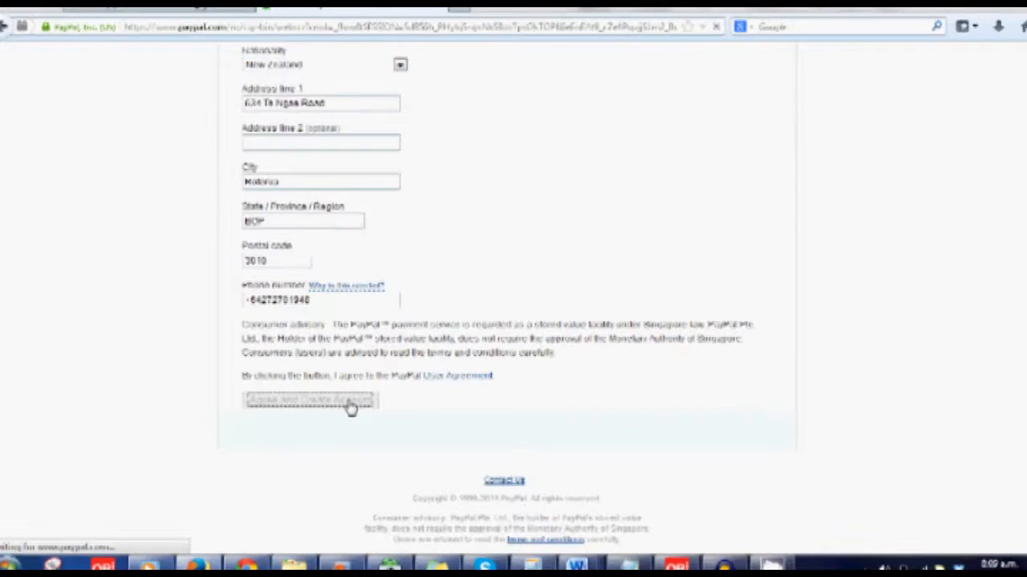
# Re-enter the cleared password, fix the phone number and resubmit the sign-up form.
pyautogui.click(319, 401)
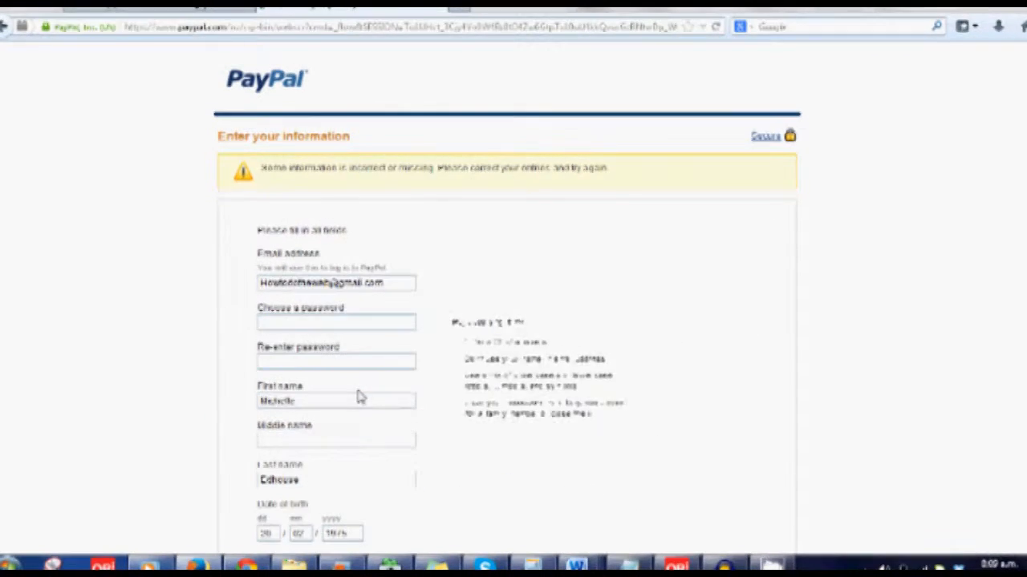
pyautogui.write('***')
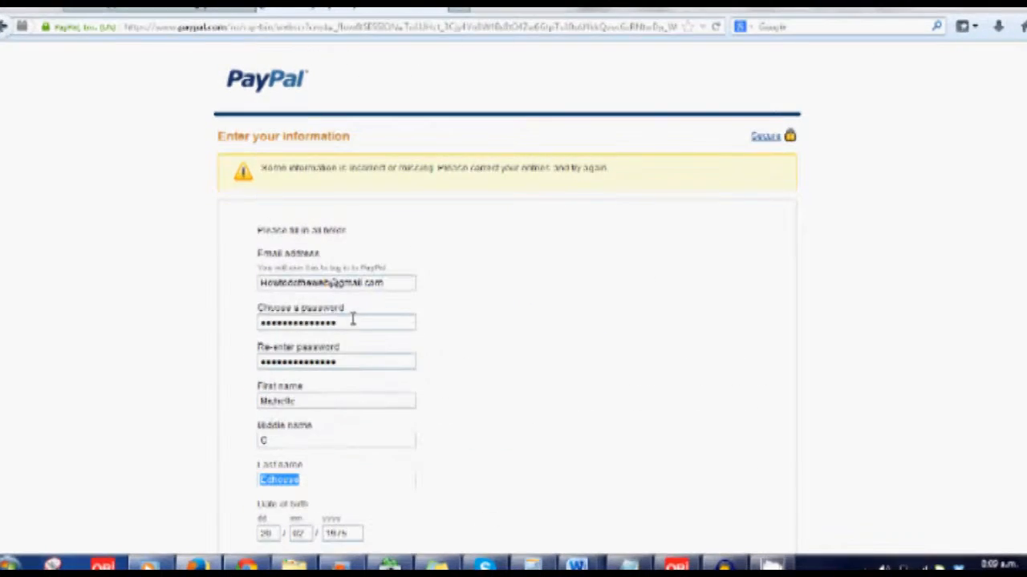
pyautogui.scroll(-3)
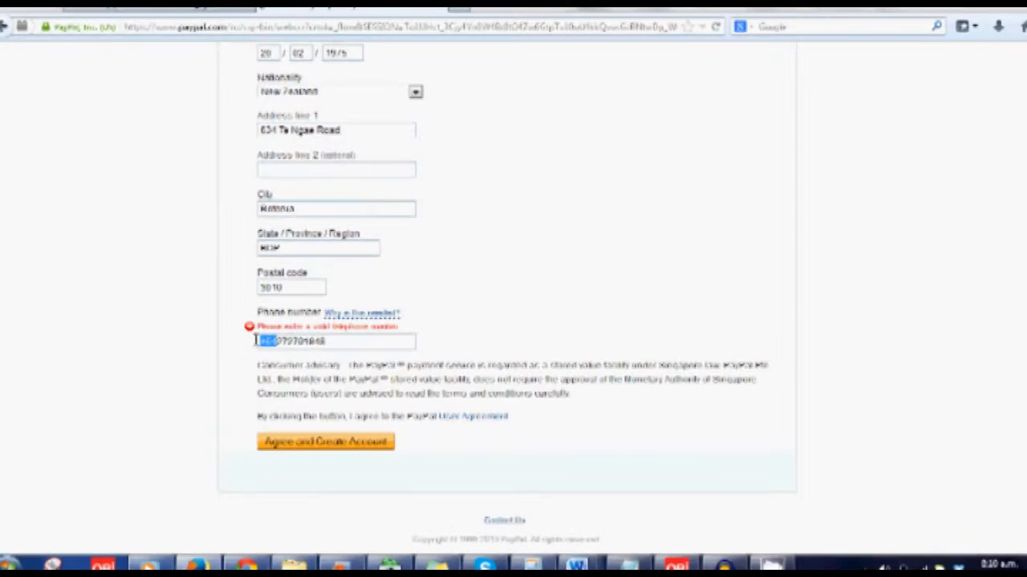
pyautogui.click(324, 441)
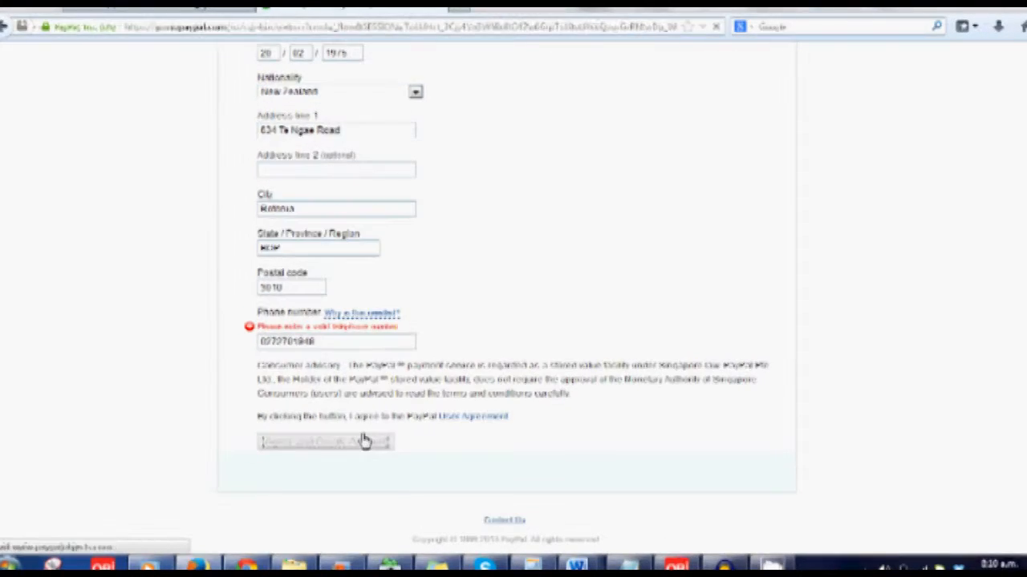
pyautogui.click(324, 439)
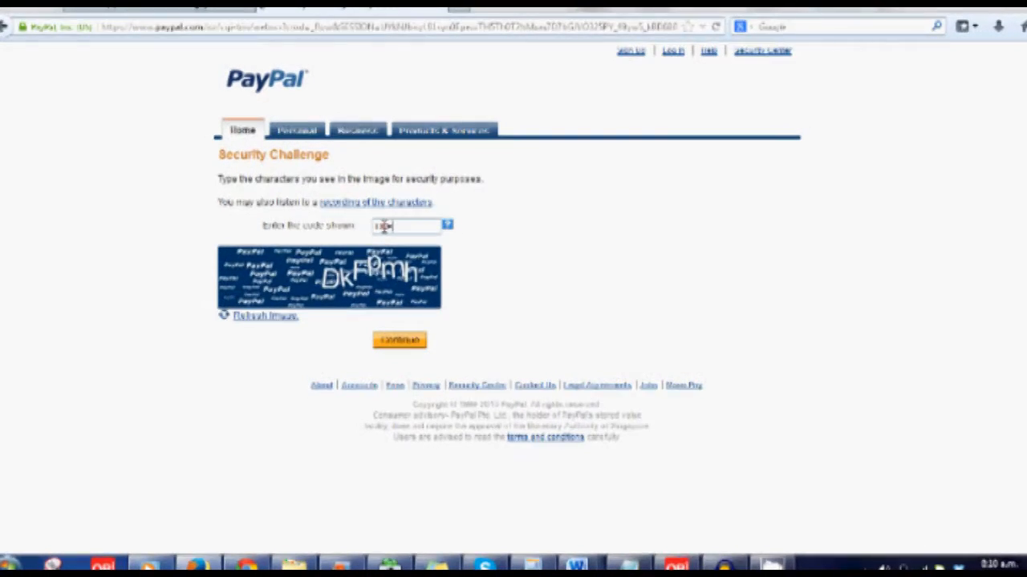
# Enter the captcha characters 'DkFPmh' and continue to complete account creation.
pyautogui.write('DkFPmh')
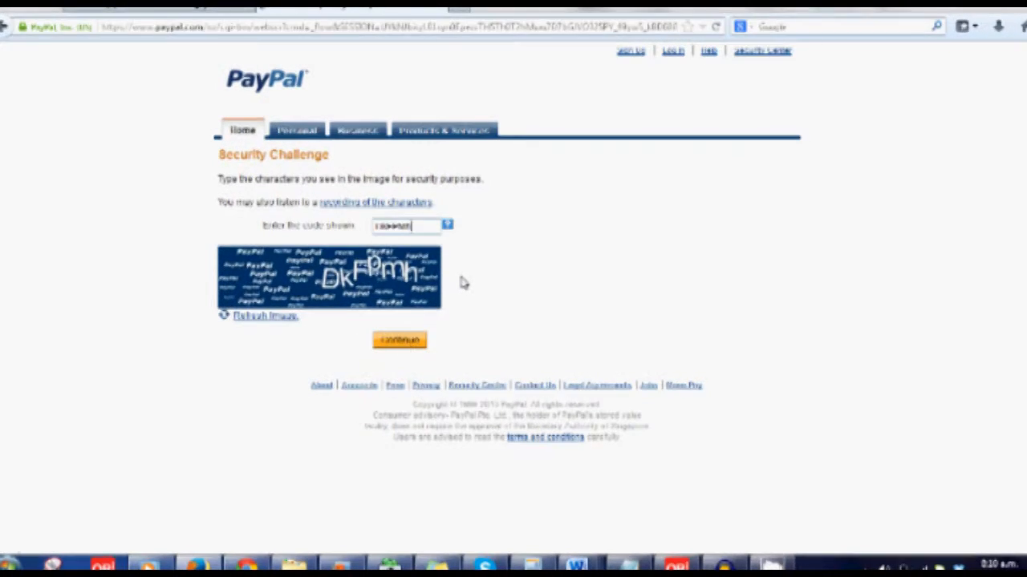
pyautogui.click(397, 340)
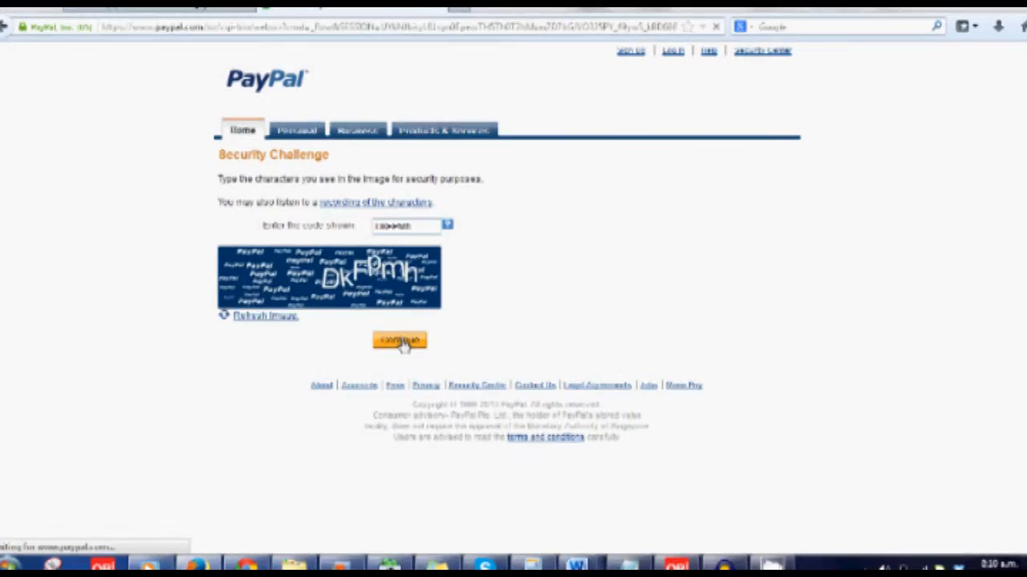
pyautogui.click(398, 340)
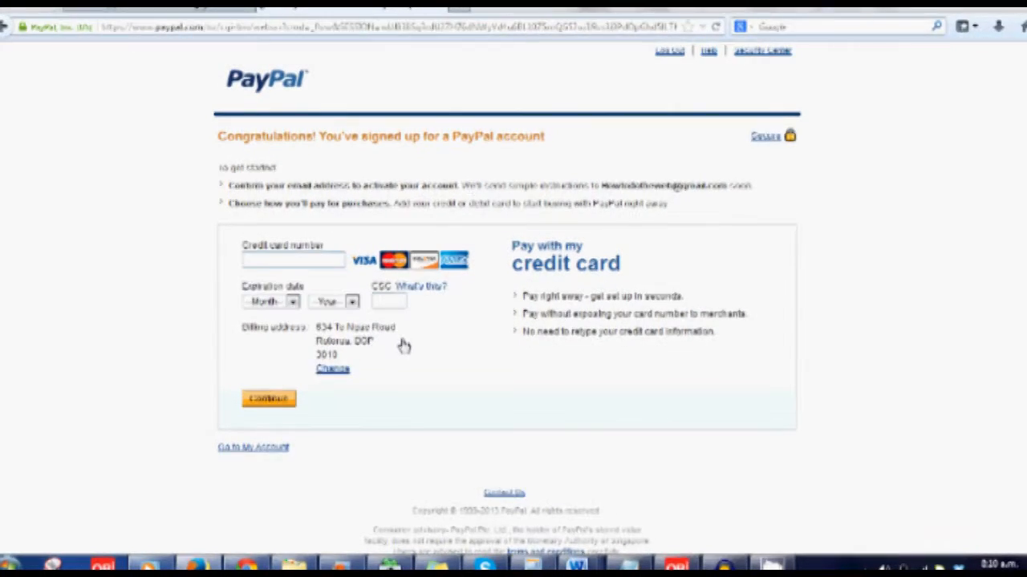
pyautogui.moveTo(651, 176)
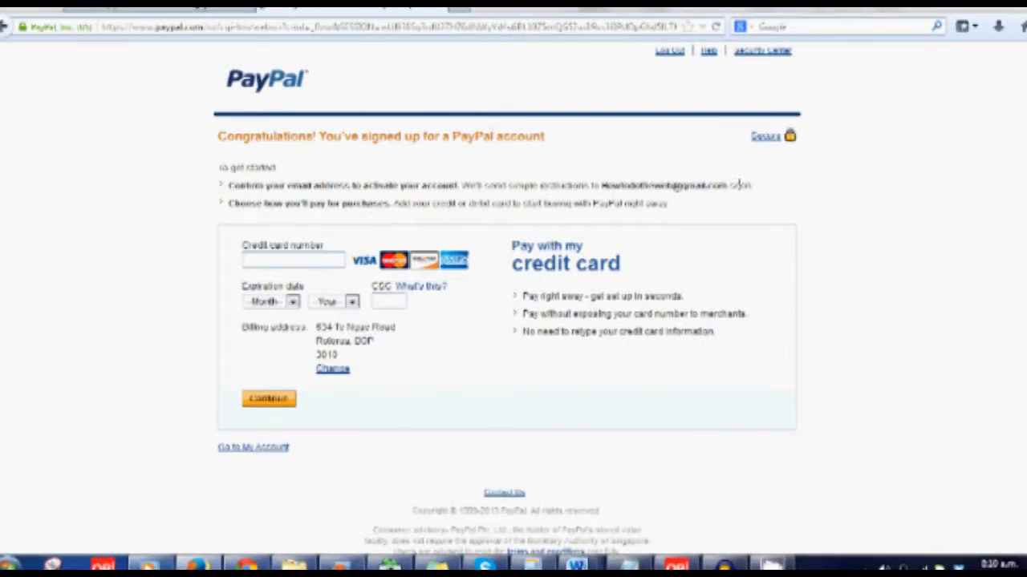
pyautogui.moveTo(712, 196)
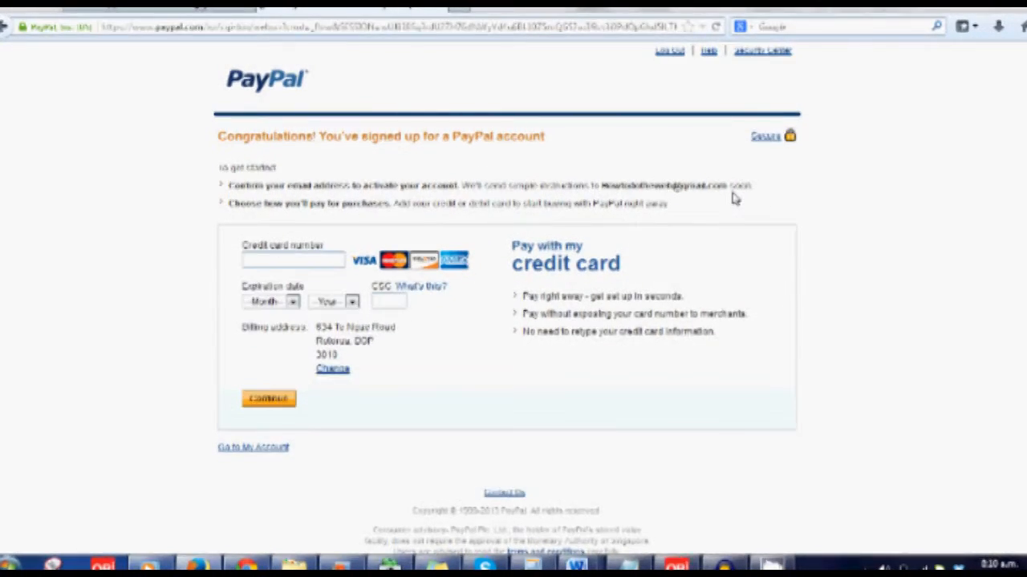
pyautogui.moveTo(344, 234)
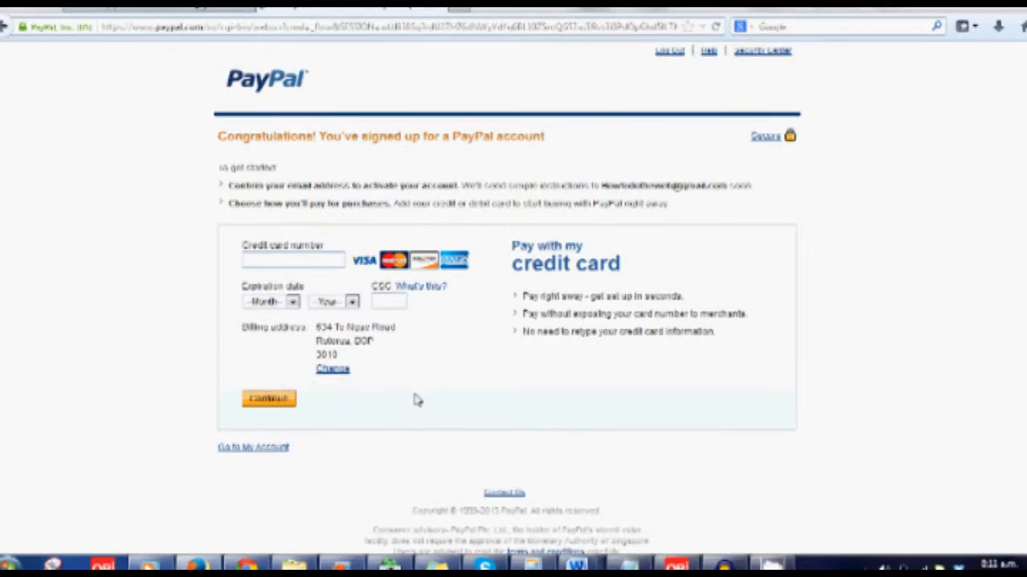
pyautogui.moveTo(363, 157)
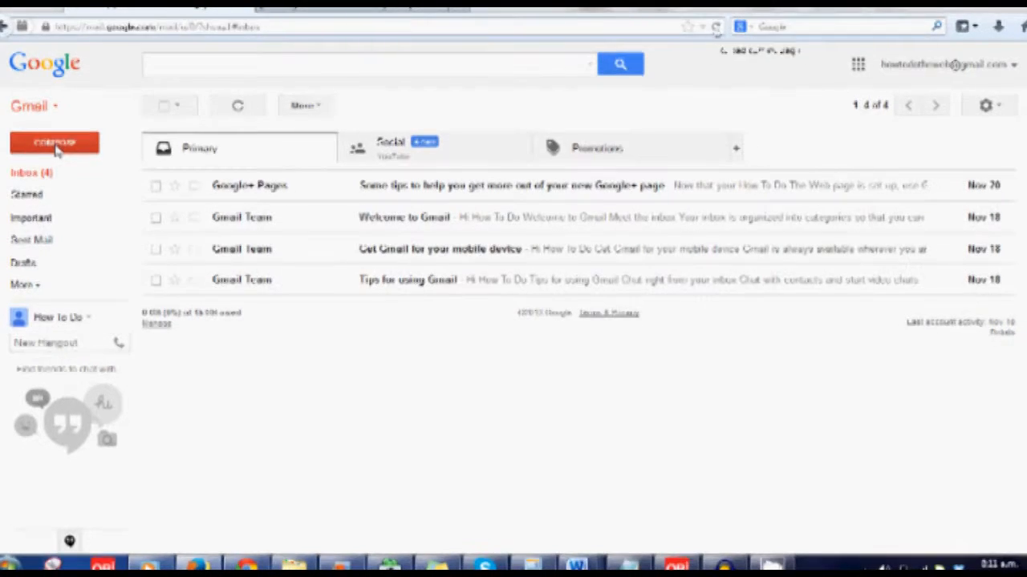
pyautogui.moveTo(716, 25)
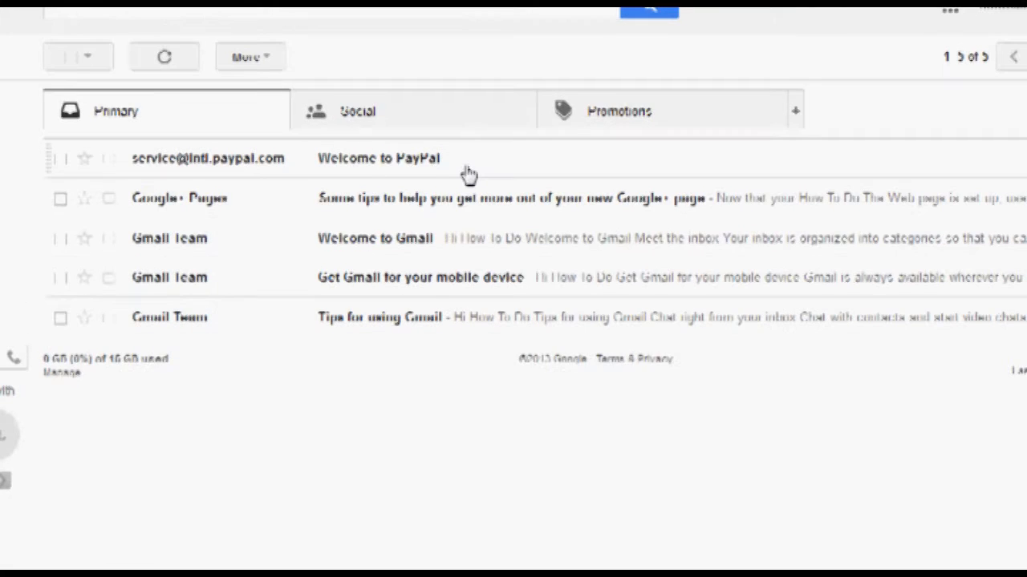
pyautogui.moveTo(363, 168)
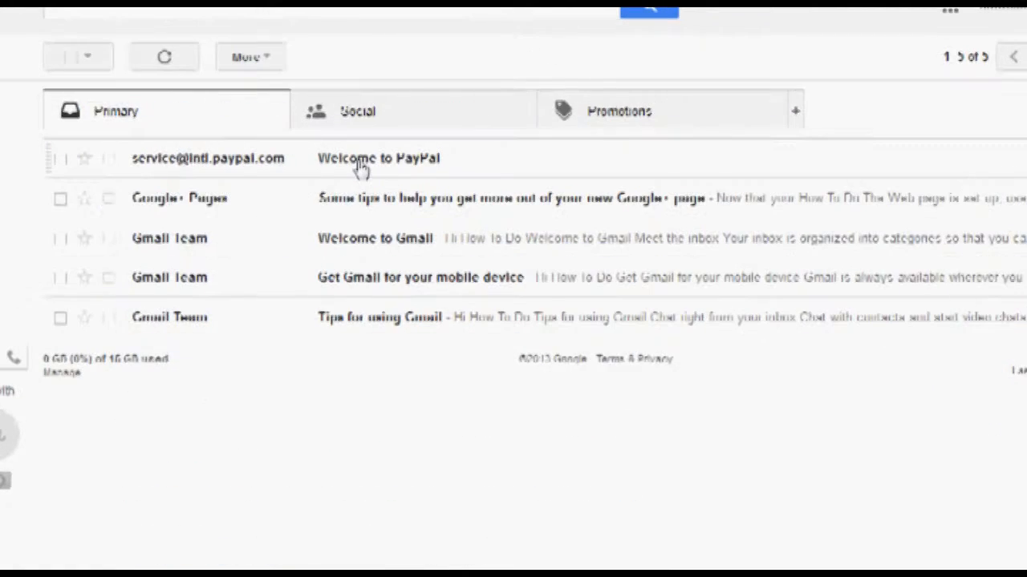
# Read the 'Welcome to PayPal' email in Gmail and locate its confirmation code.
pyautogui.click(359, 159)
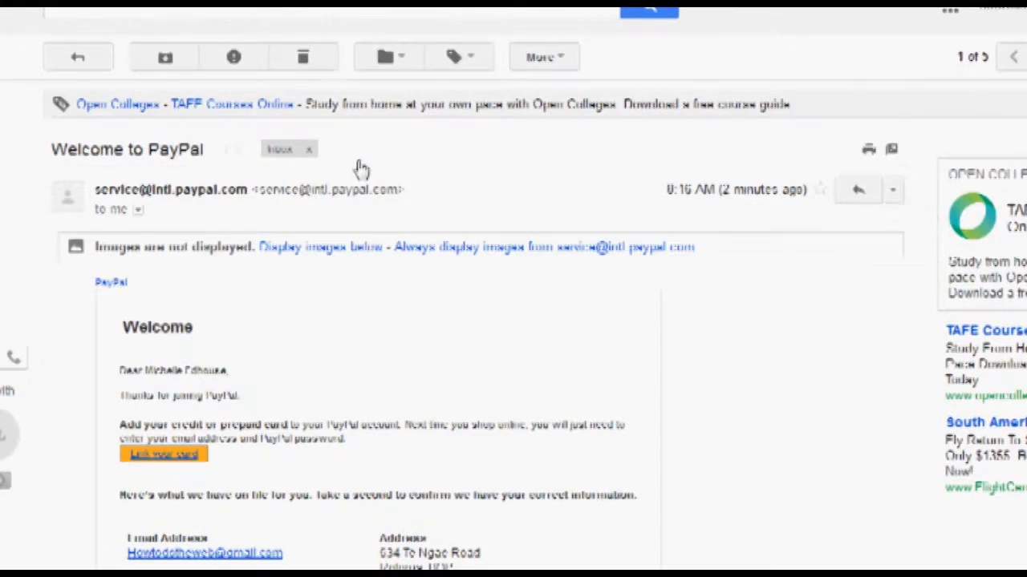
pyautogui.scroll(-3)
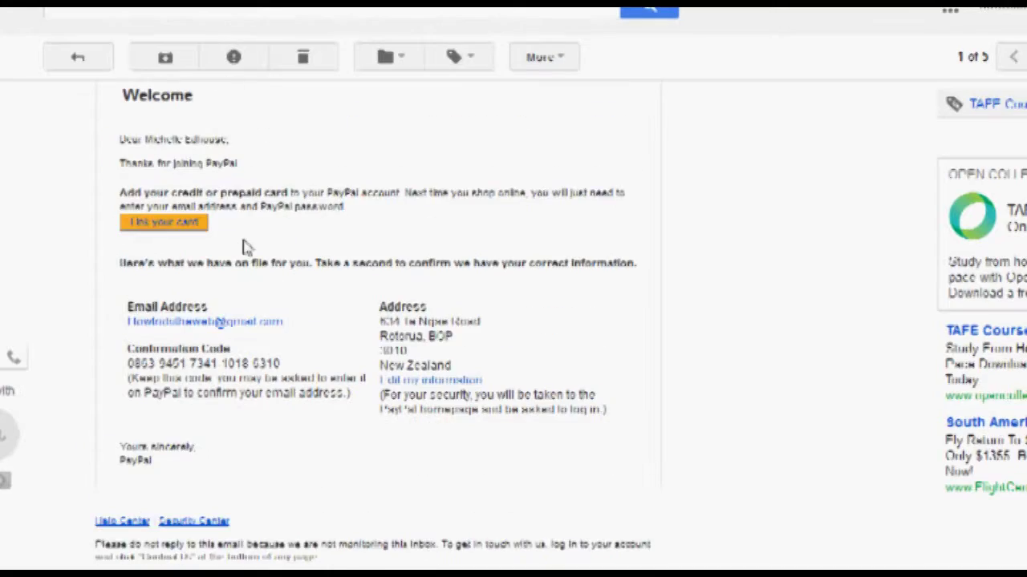
pyautogui.scroll(-3)
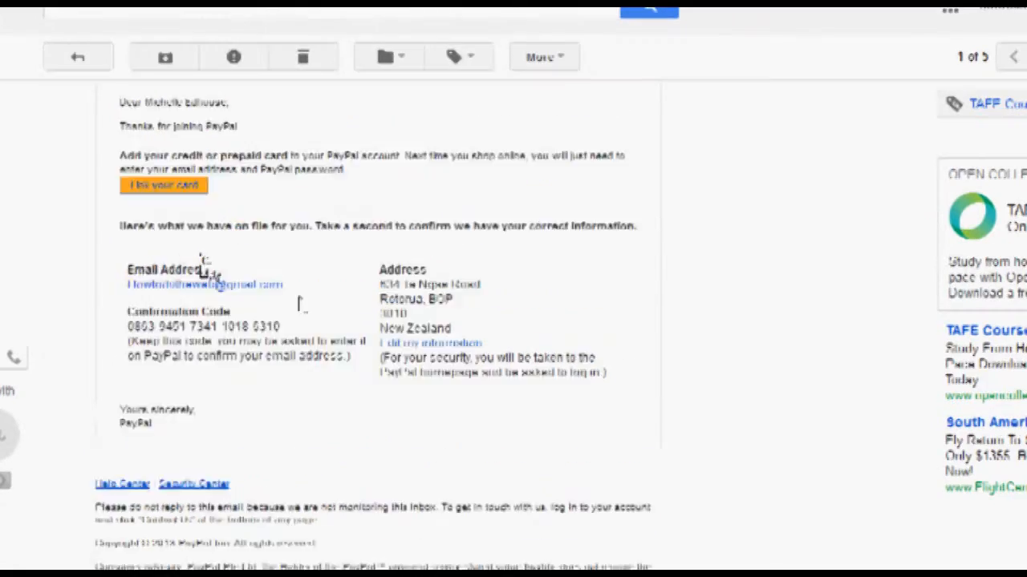
pyautogui.scroll(3)
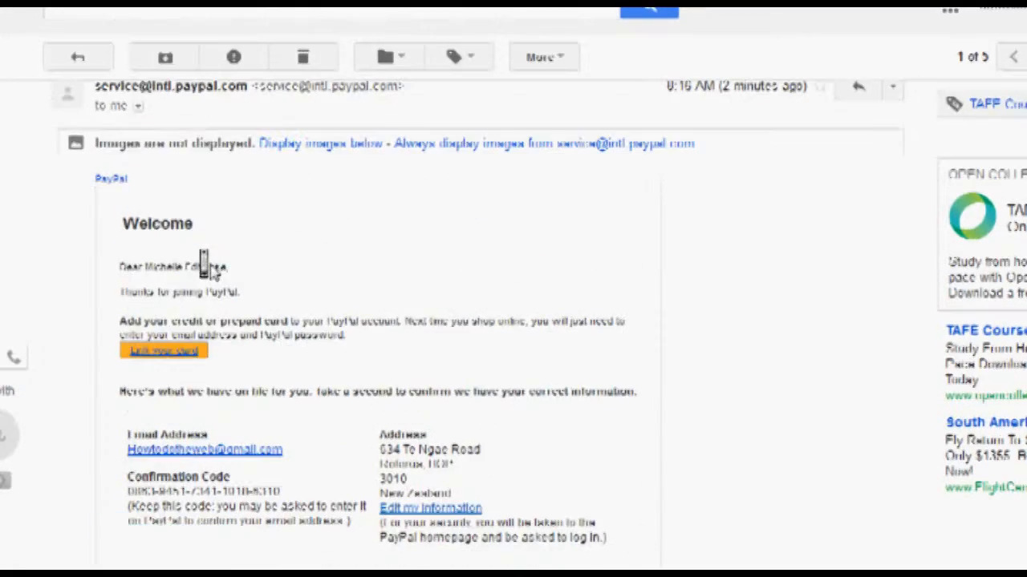
pyautogui.scroll(-3)
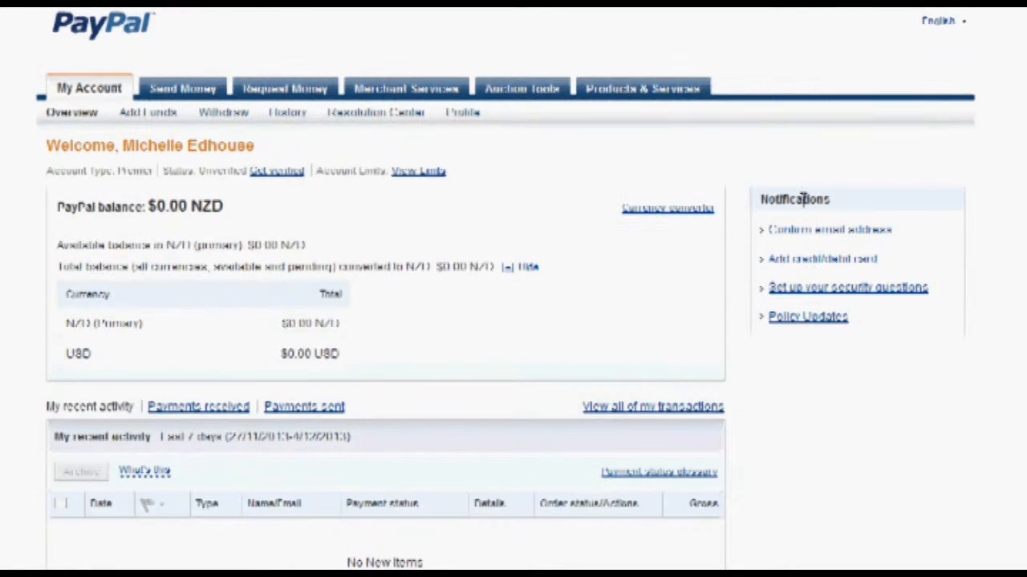
# Start the email confirmation from the My Account notifications.
pyautogui.click(813, 231)
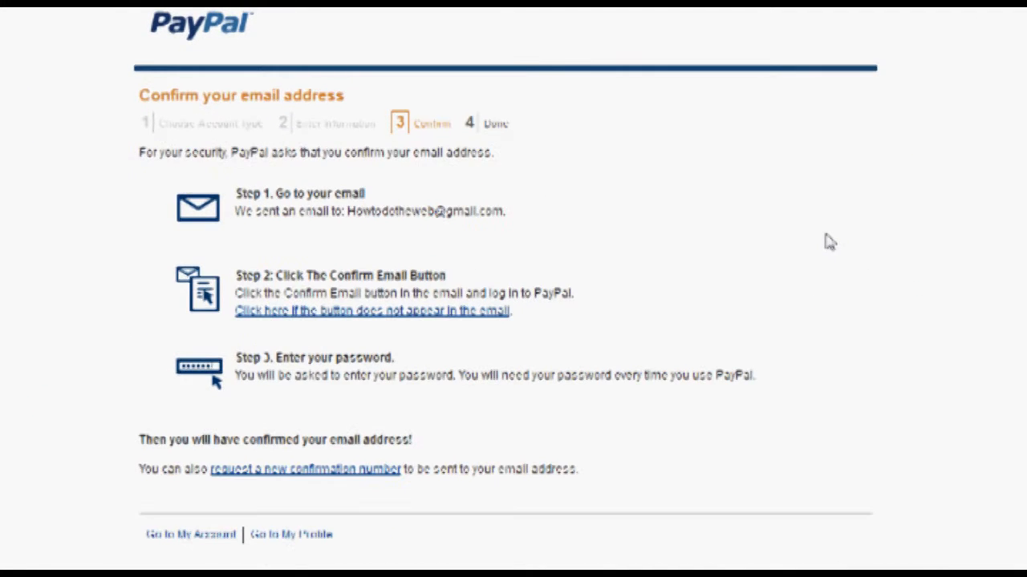
pyautogui.moveTo(414, 332)
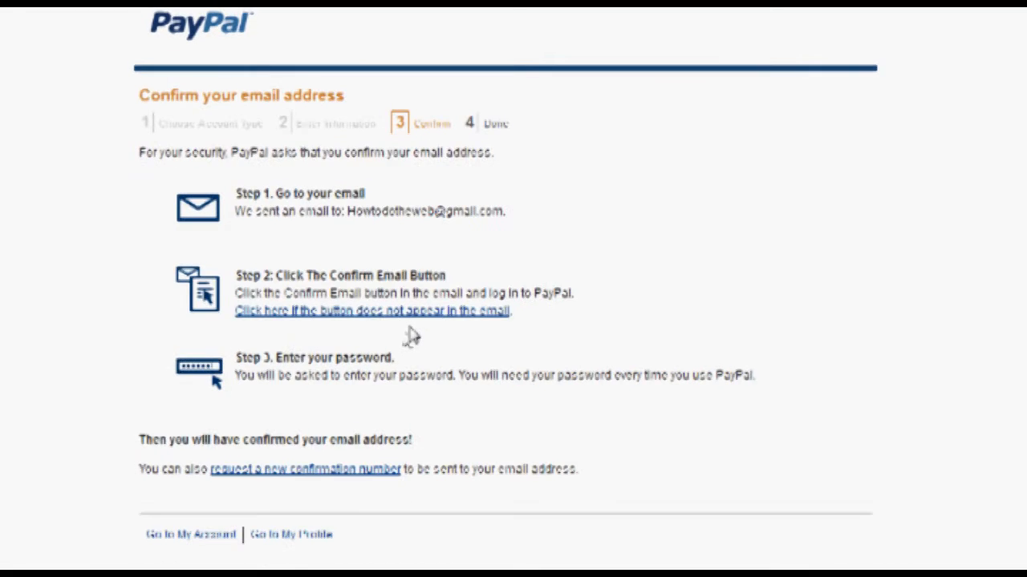
pyautogui.moveTo(405, 338)
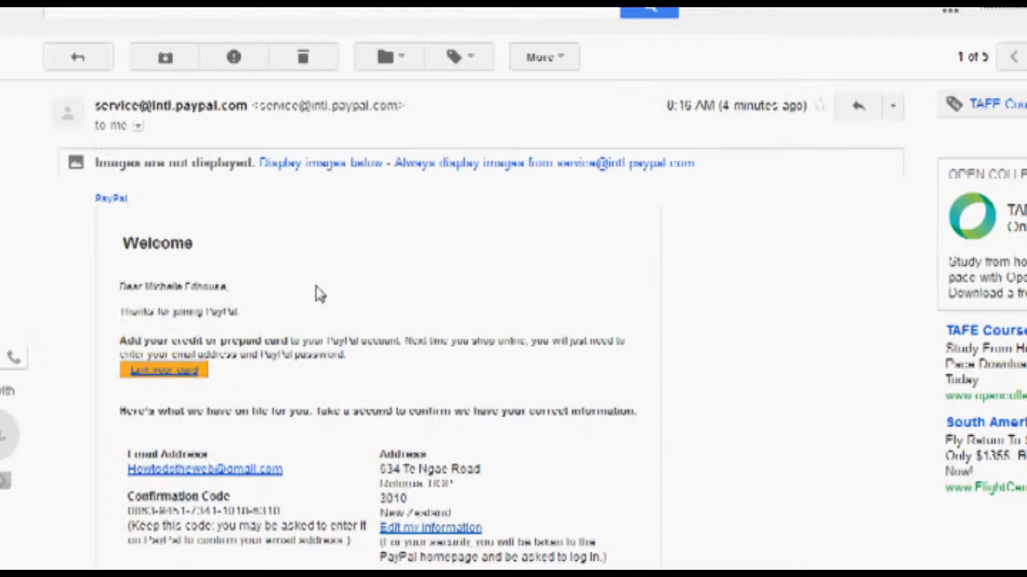
# Scroll the PayPal welcome email down to its Confirmation Code section.
pyautogui.scroll(-3)
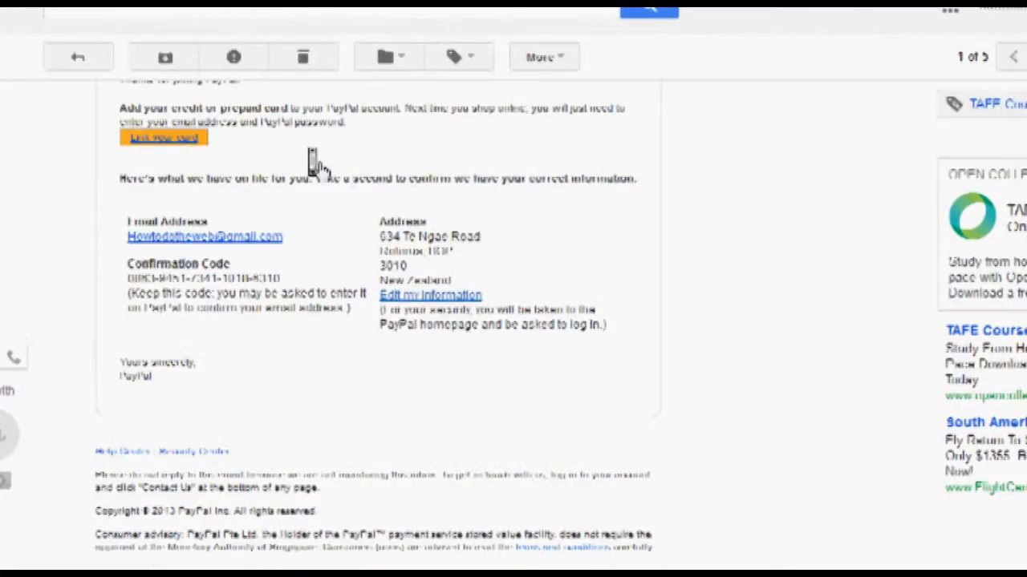
pyautogui.scroll(-3)
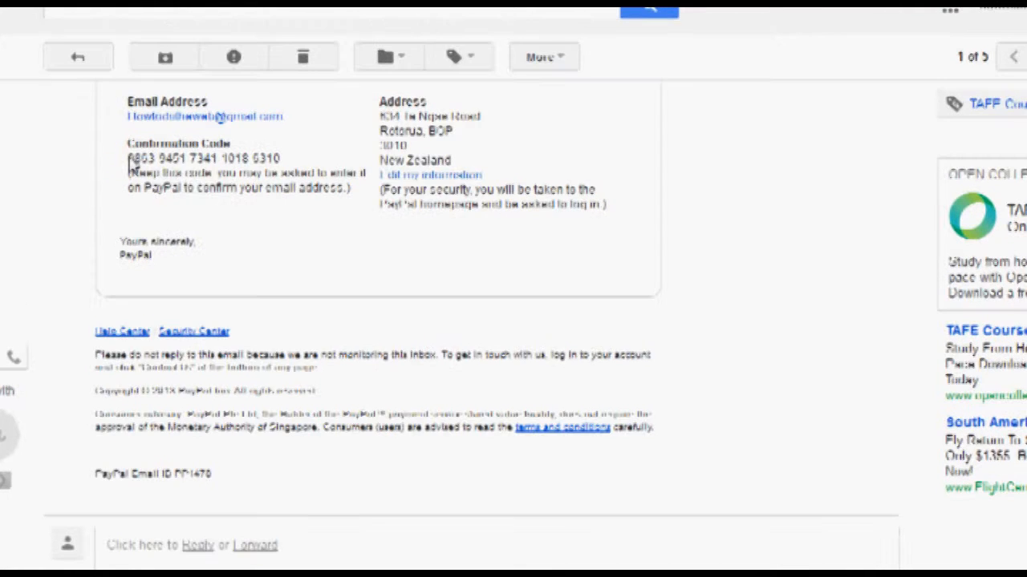
pyautogui.moveTo(260, 159)
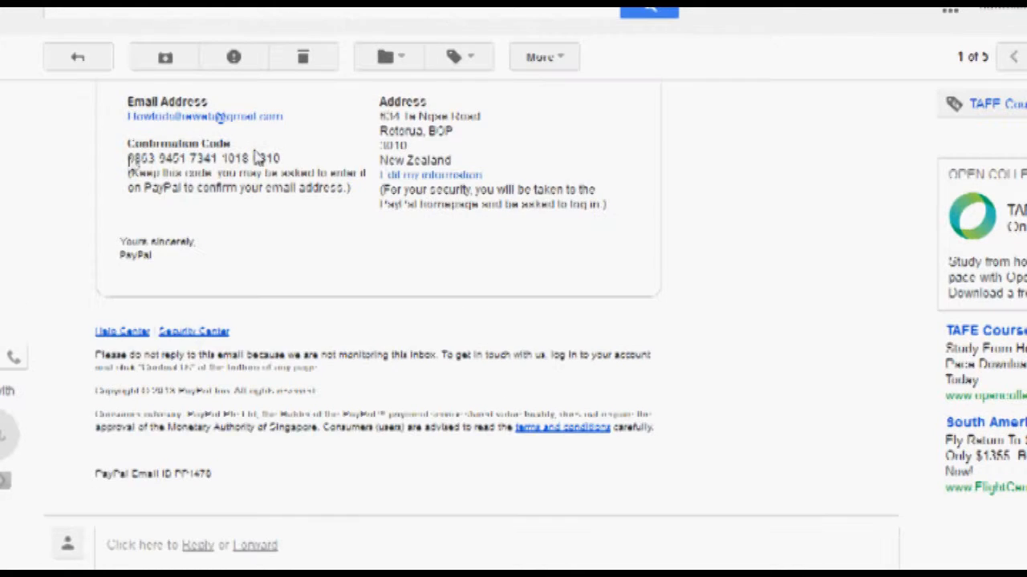
# Select and copy the confirmation code from the welcome email.
pyautogui.moveTo(126, 159); pyautogui.dragTo(253, 159)
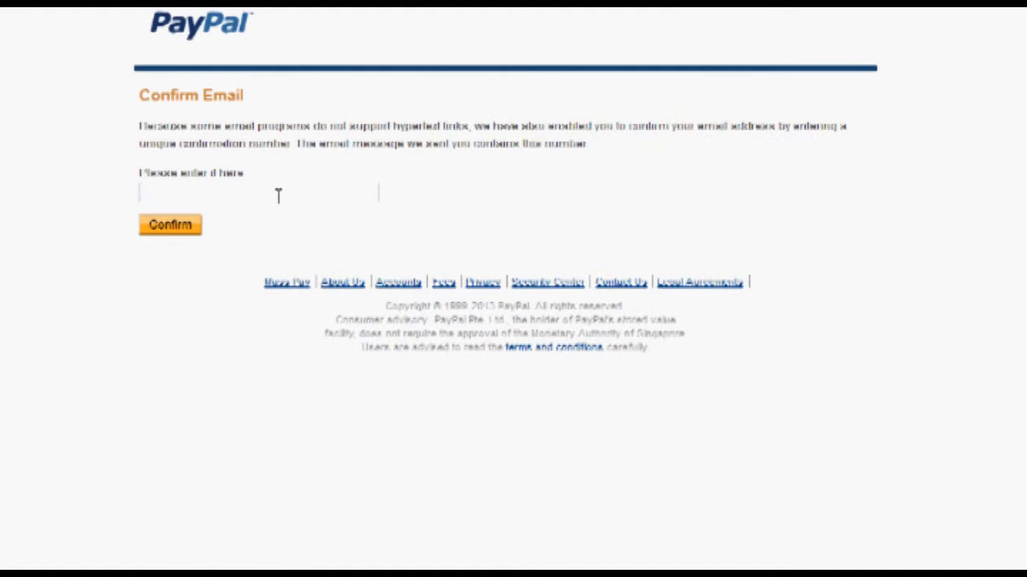
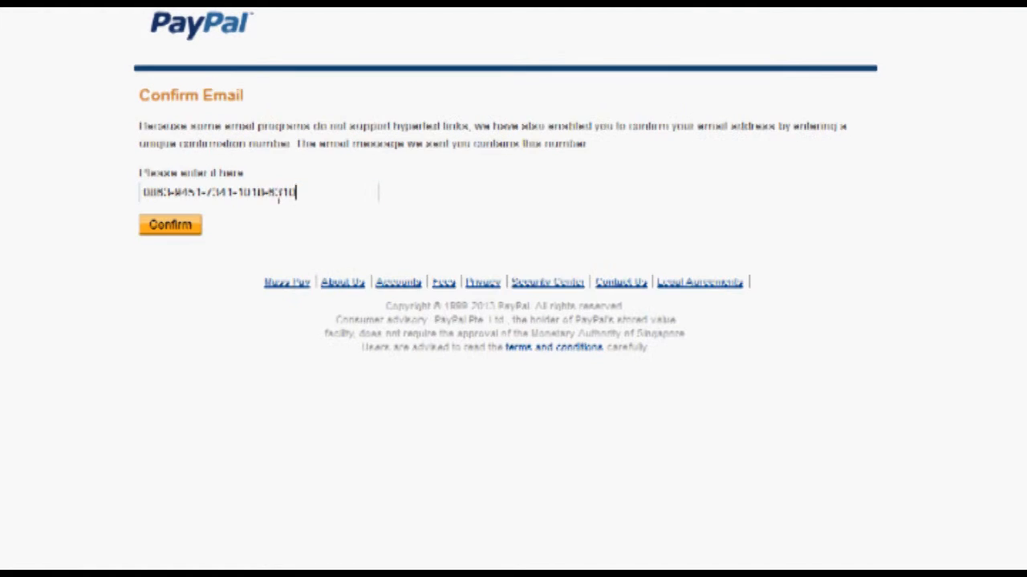
pyautogui.moveTo(321, 194)
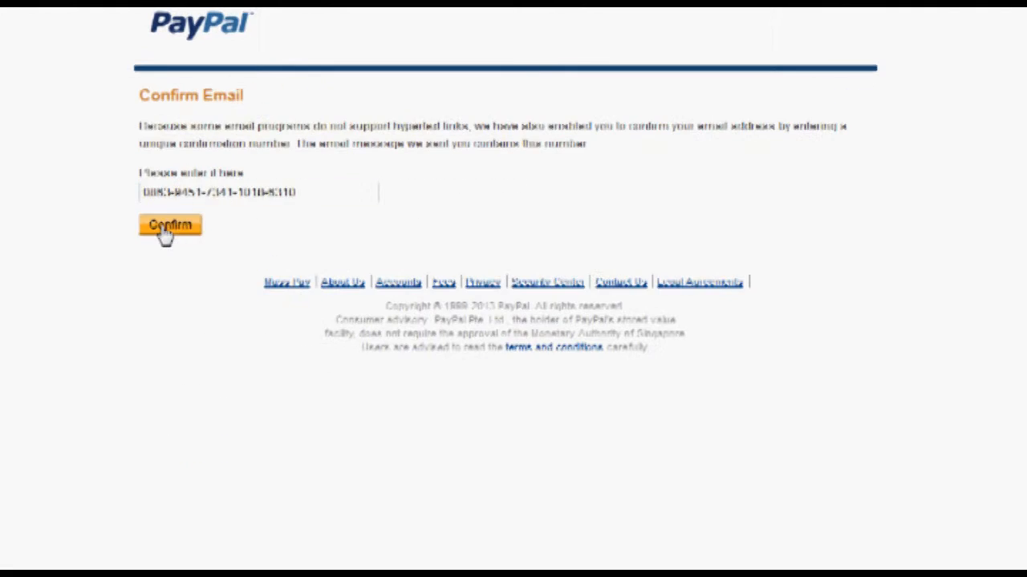
pyautogui.click(170, 225)
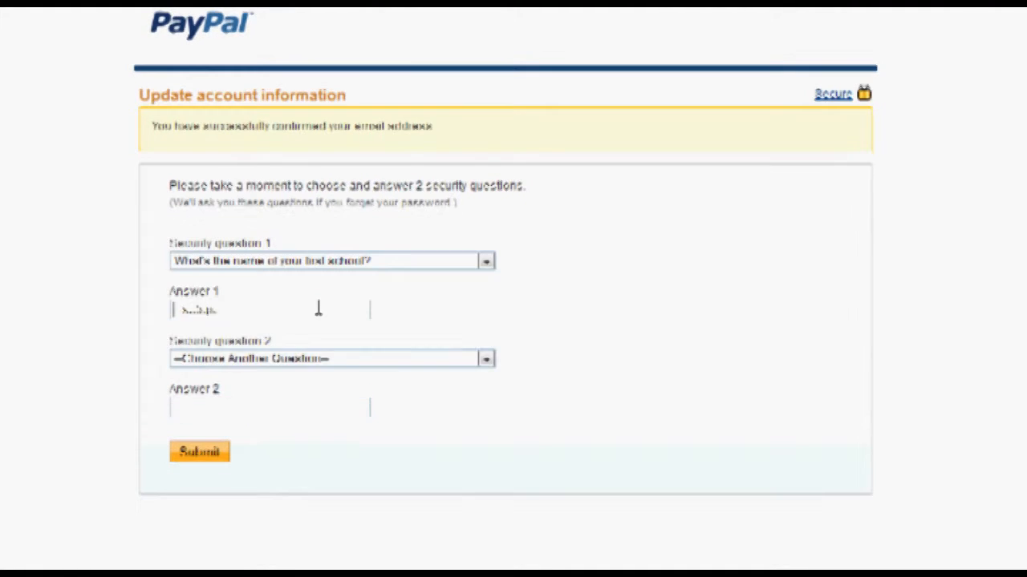
# Answer both security questions and submit them to activate the account.
pyautogui.click(484, 359)
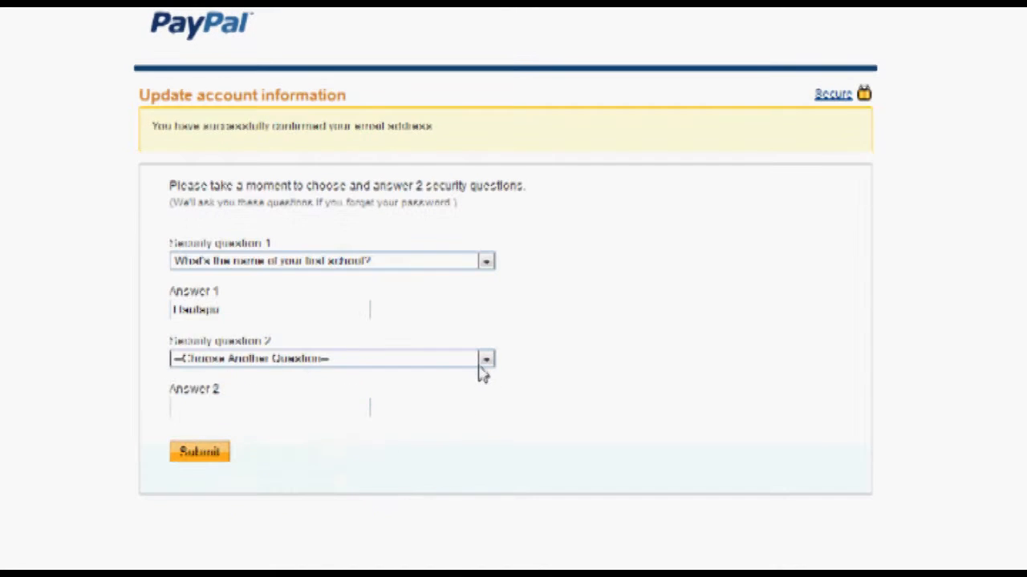
pyautogui.click(484, 359)
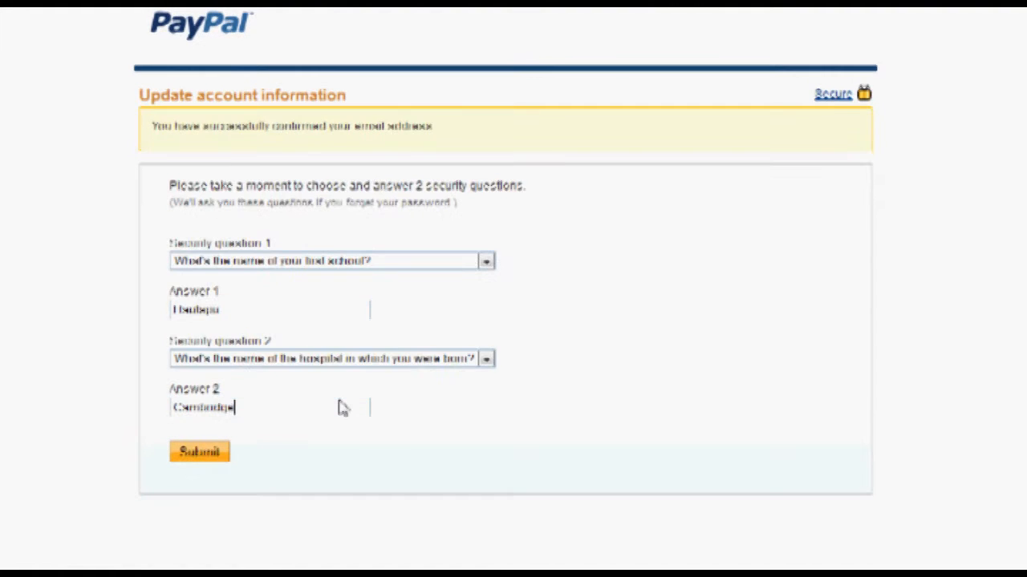
pyautogui.click(197, 451)
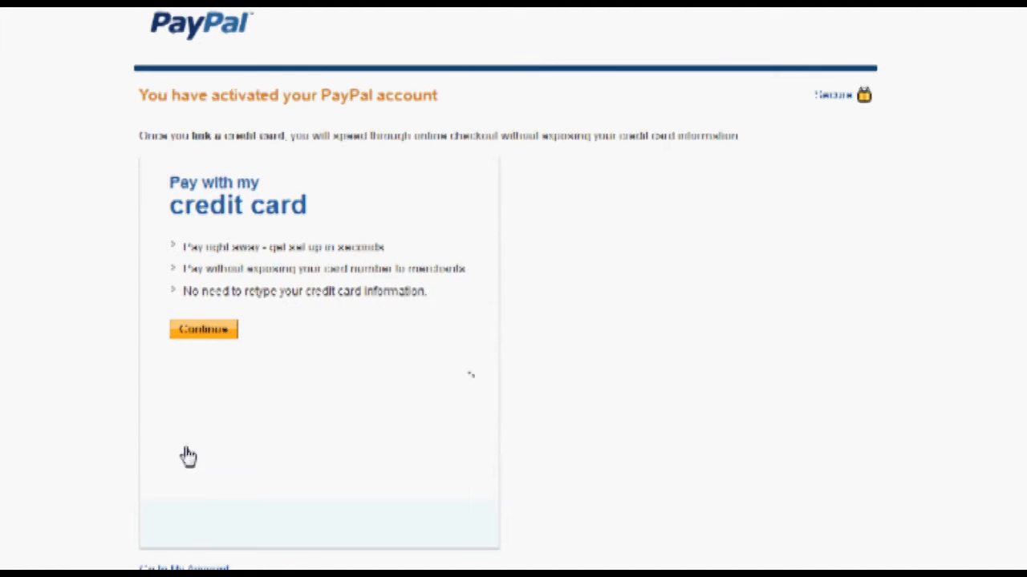
pyautogui.moveTo(467, 367)
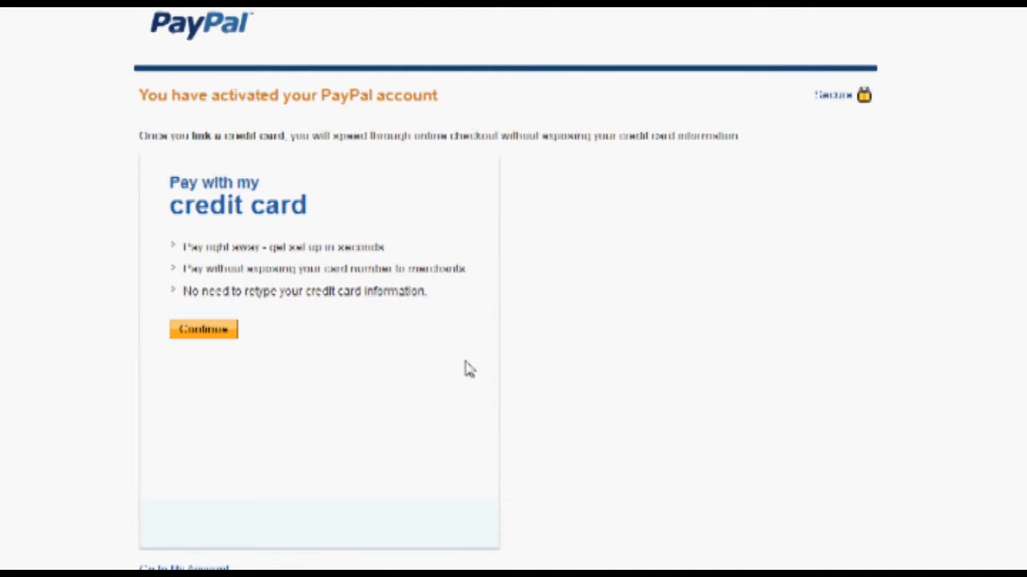
pyautogui.moveTo(239, 517)
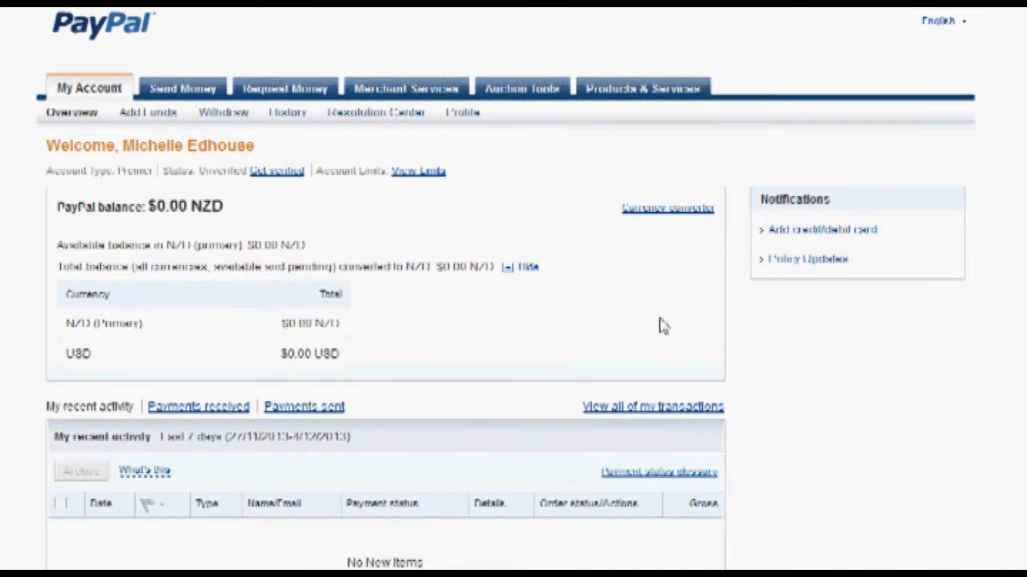
pyautogui.moveTo(490, 340)
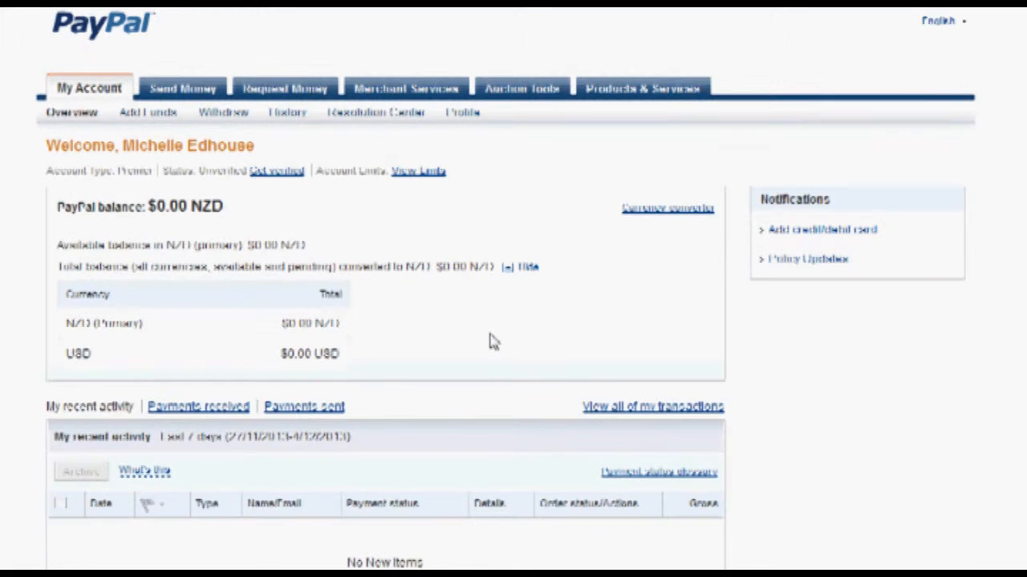
pyautogui.scroll(-3)
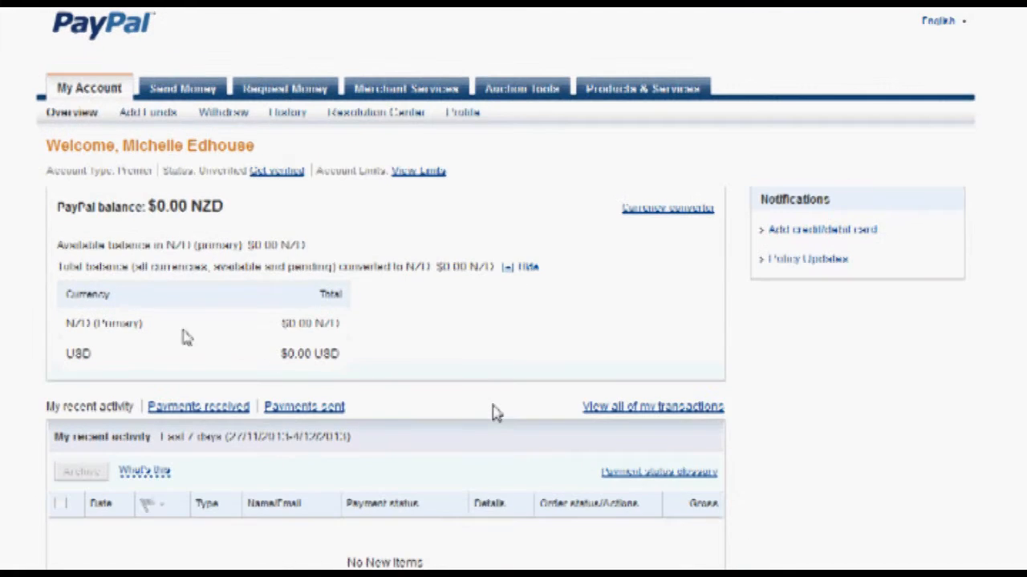
pyautogui.moveTo(72, 414)
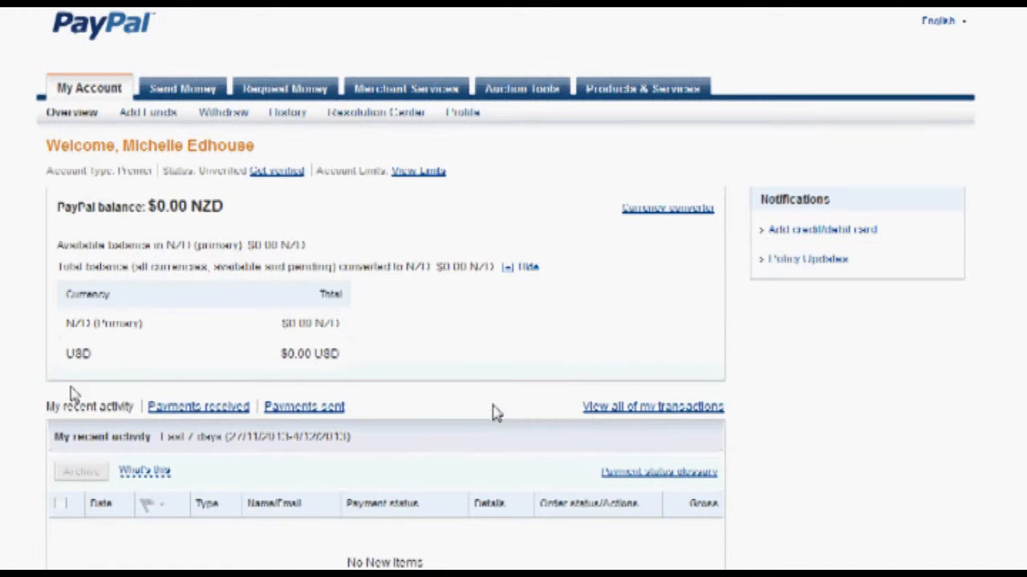
pyautogui.moveTo(494, 412)
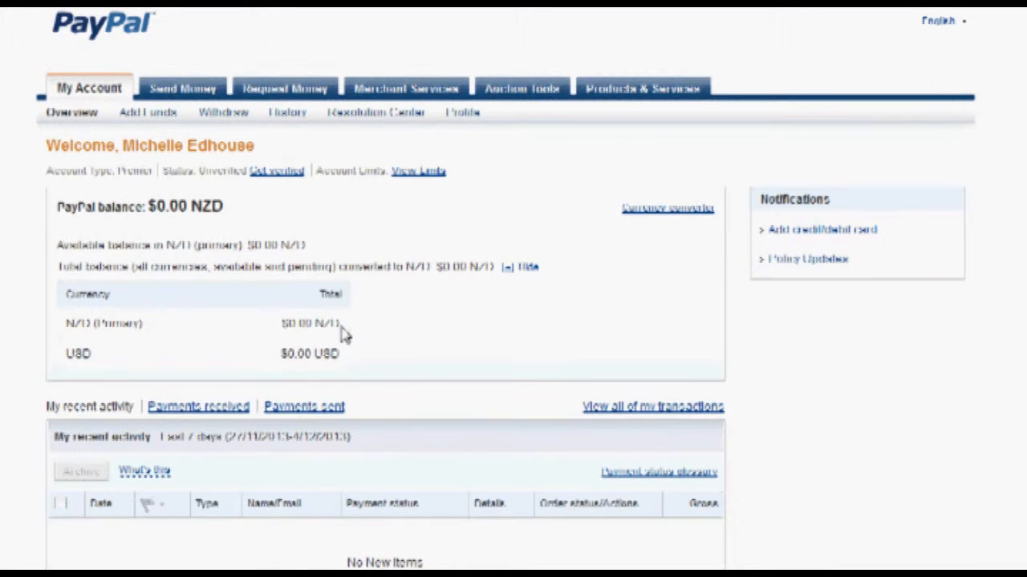
pyautogui.moveTo(148, 330)
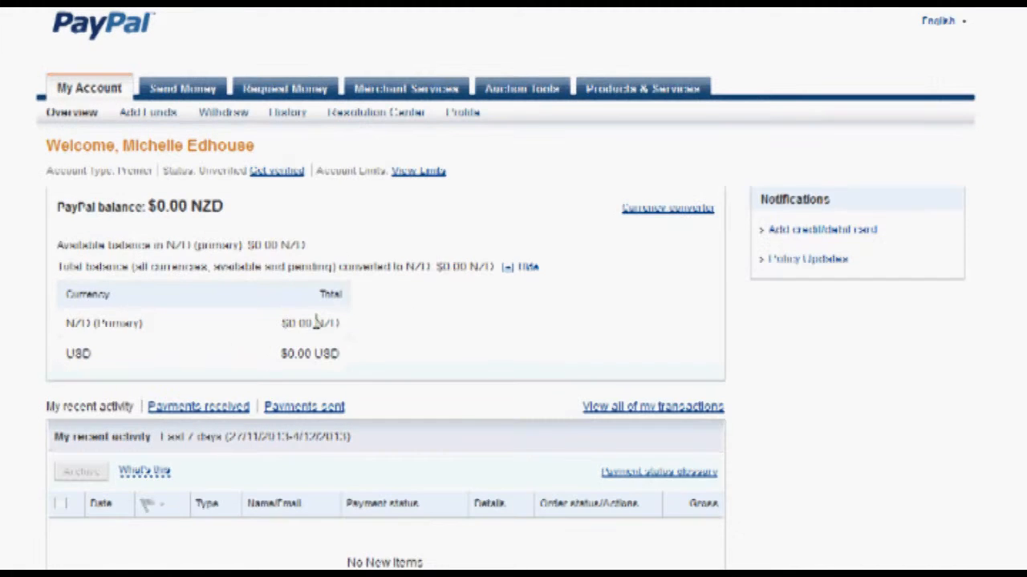
pyautogui.moveTo(354, 279)
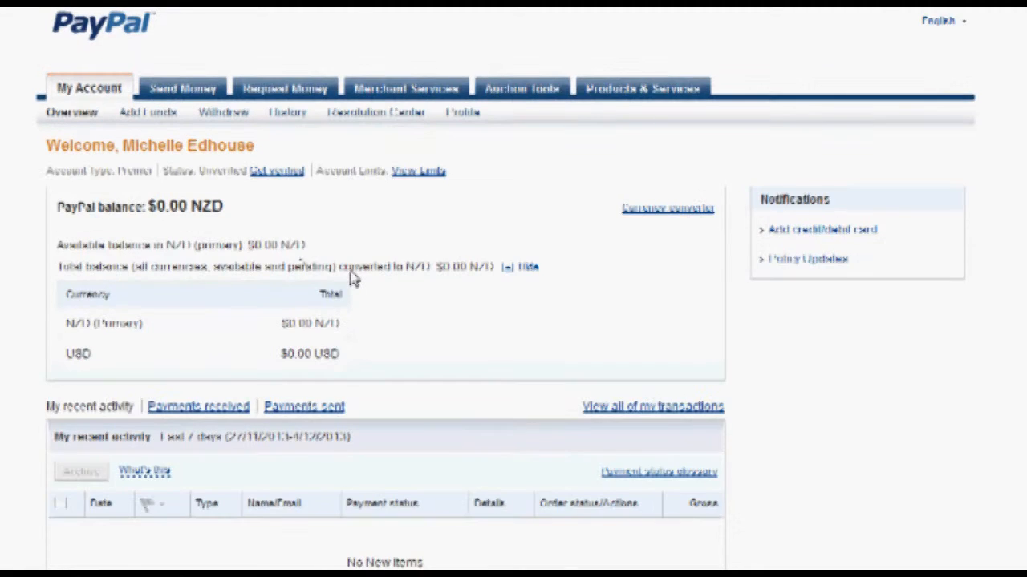
pyautogui.moveTo(303, 267)
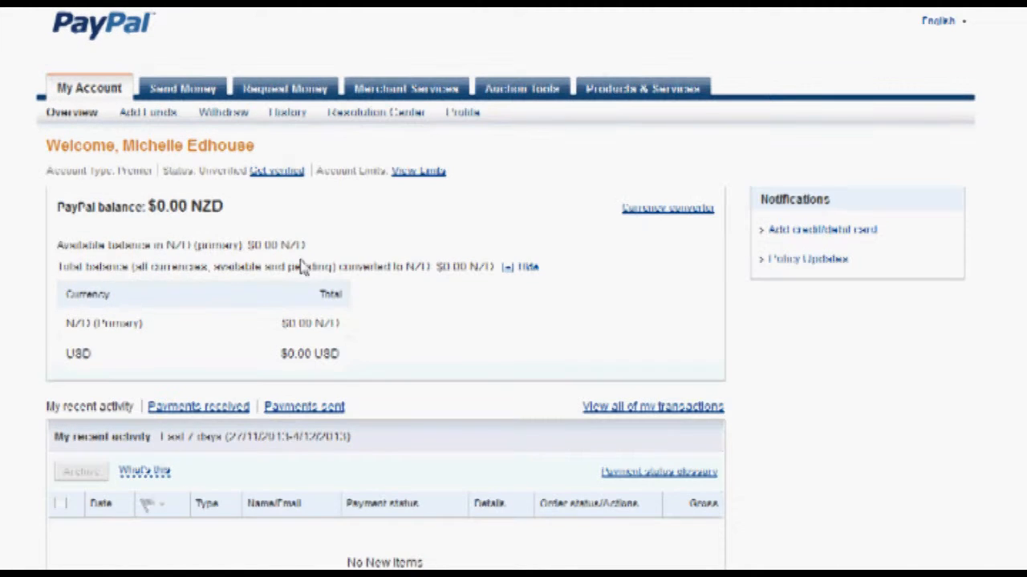